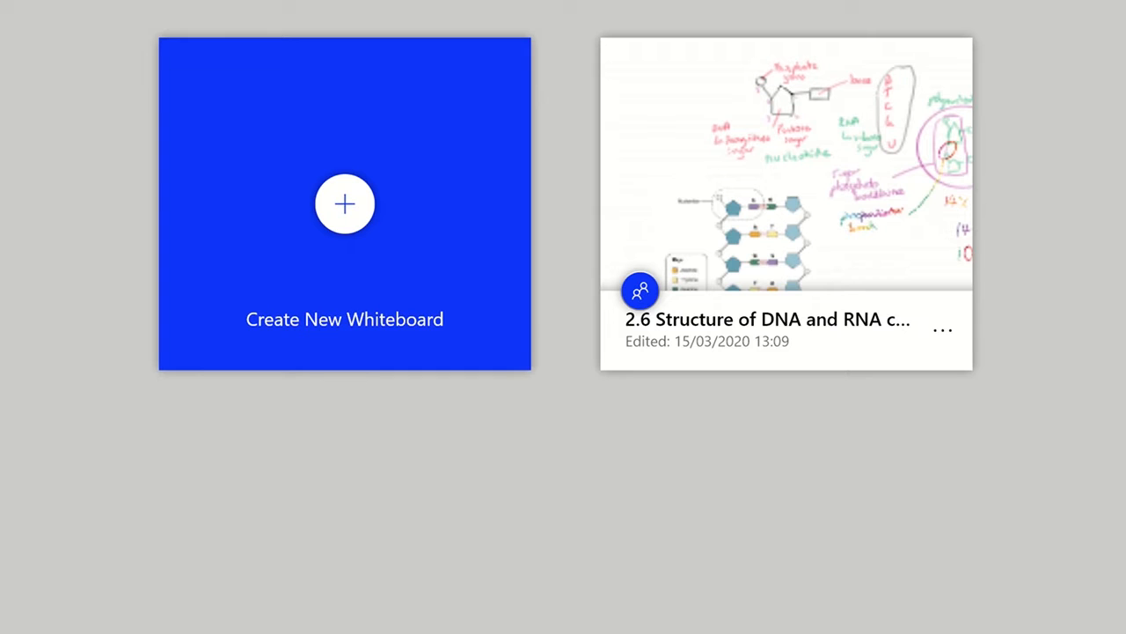
Start a new blank whiteboard from the board gallery
click(345, 205)
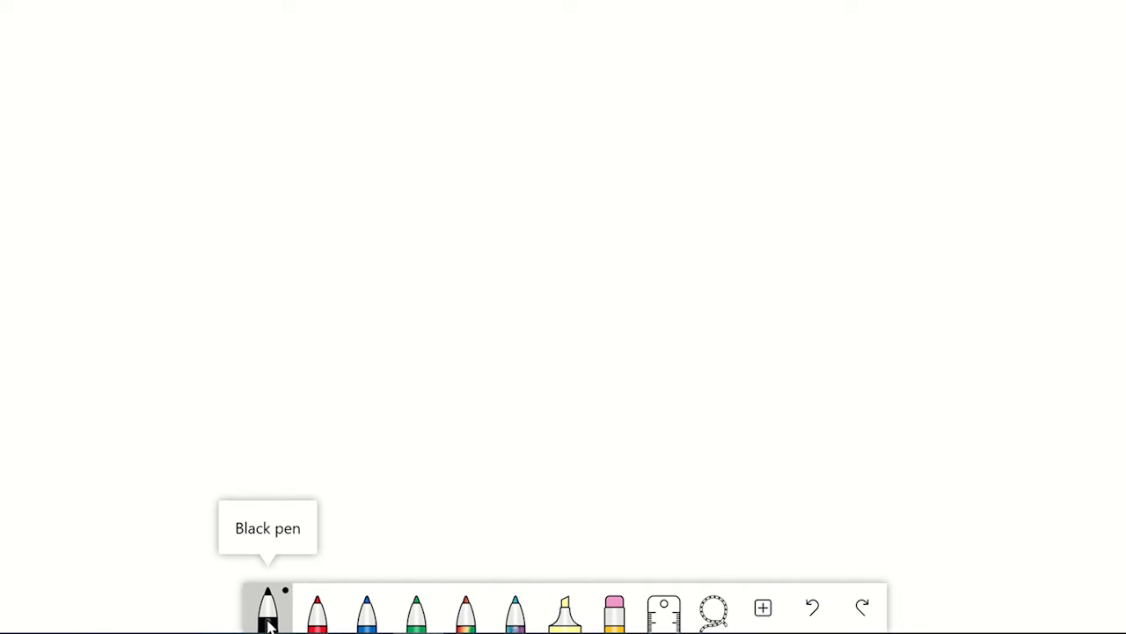
Handwrite 'TeachMe' in light blue pen ink near the top of the board
click(268, 607)
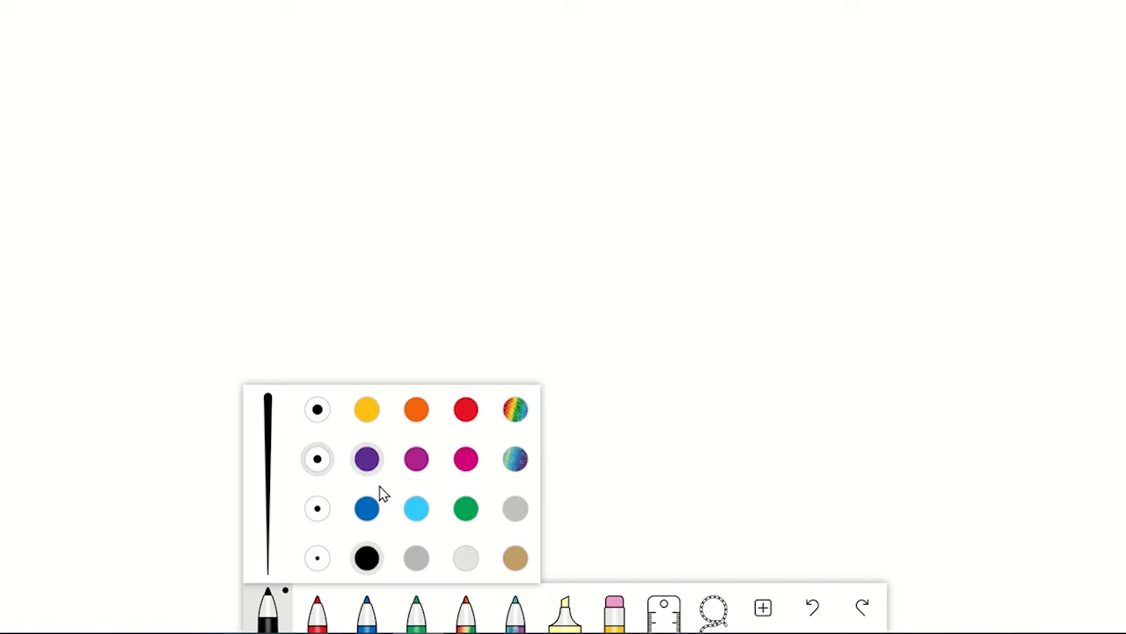
click(415, 507)
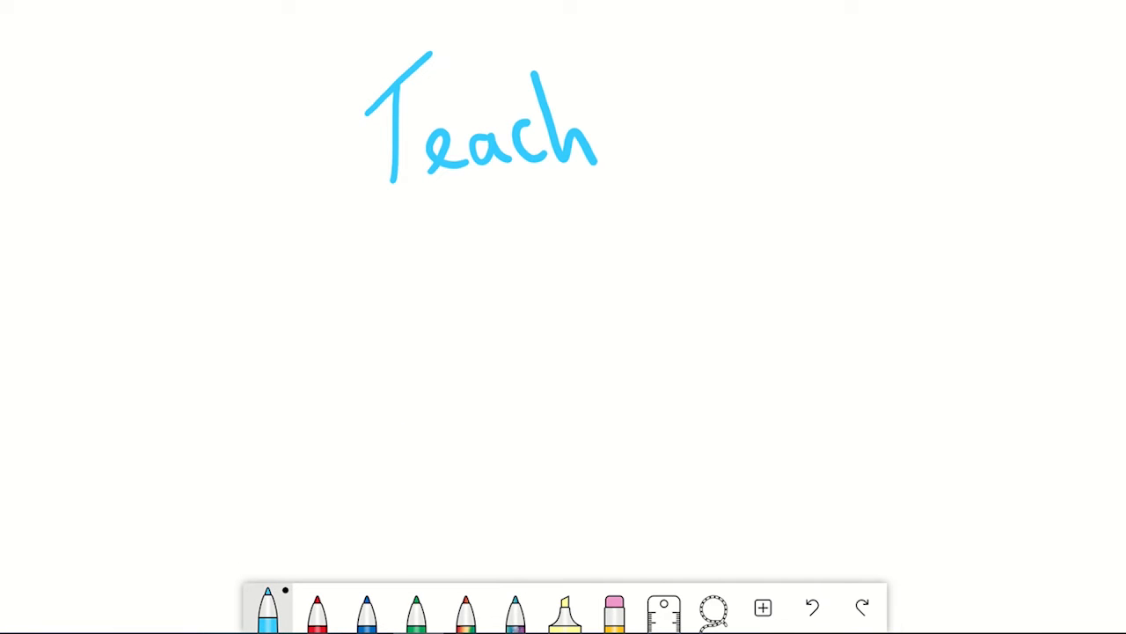
drag(607, 62, 740, 159)
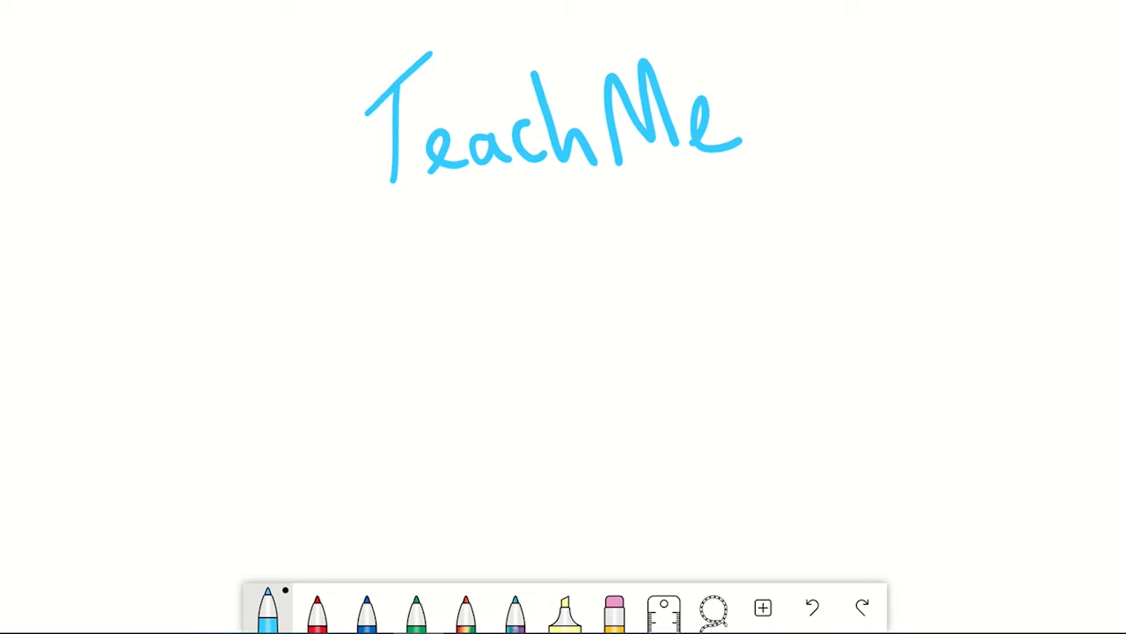
mouse_move(865, 519)
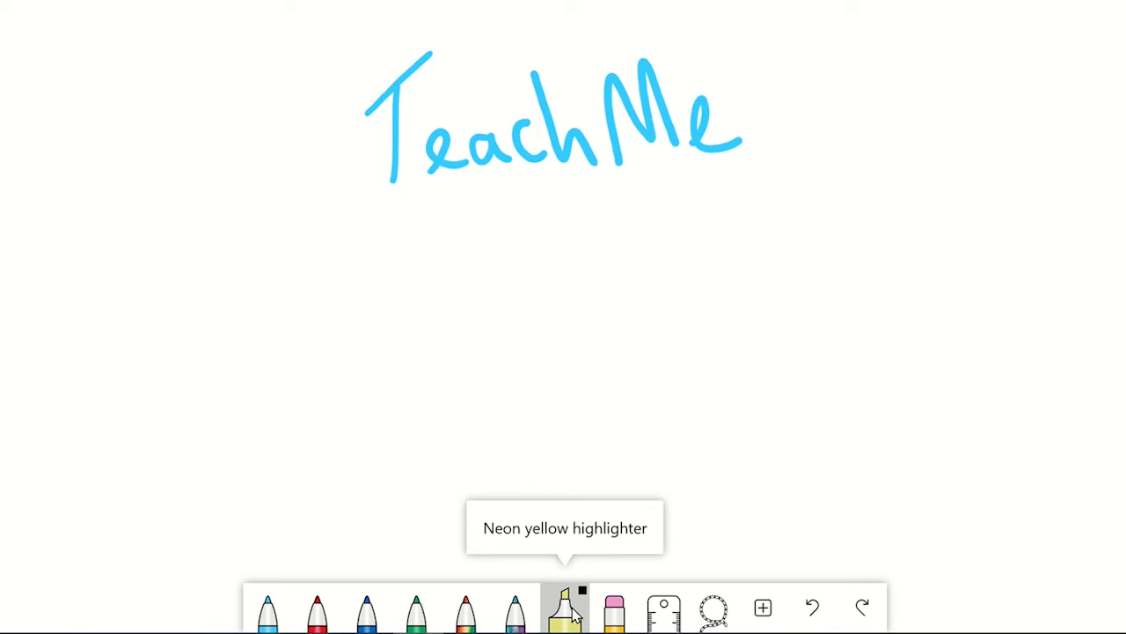
Cover the 'TeachMe' heading with a bright green highlighter band
click(566, 608)
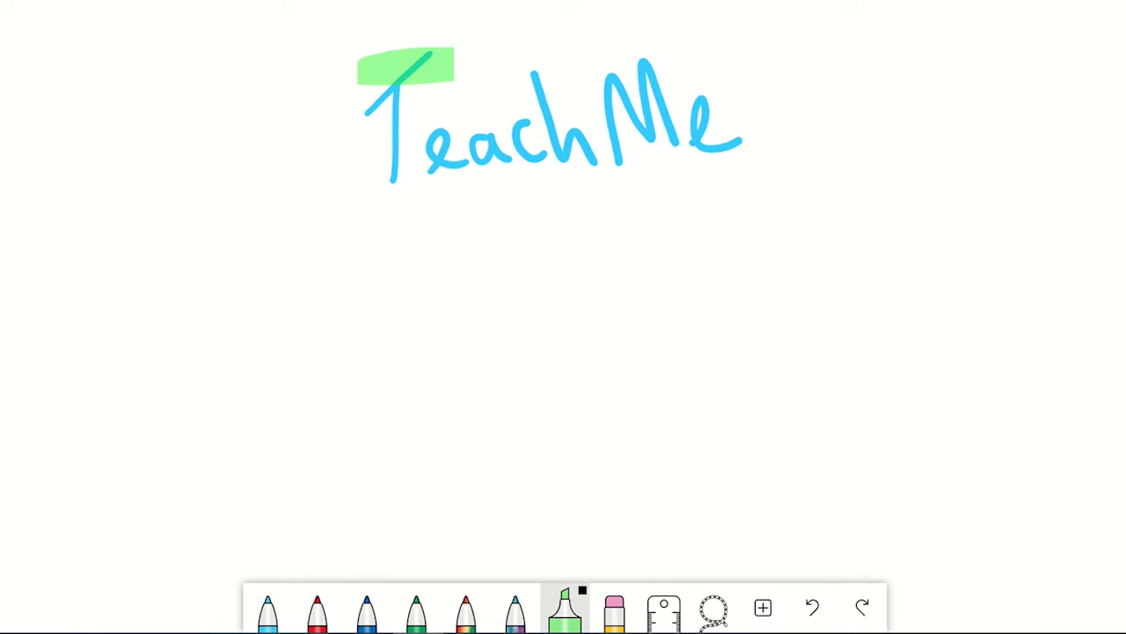
drag(422, 85, 730, 97)
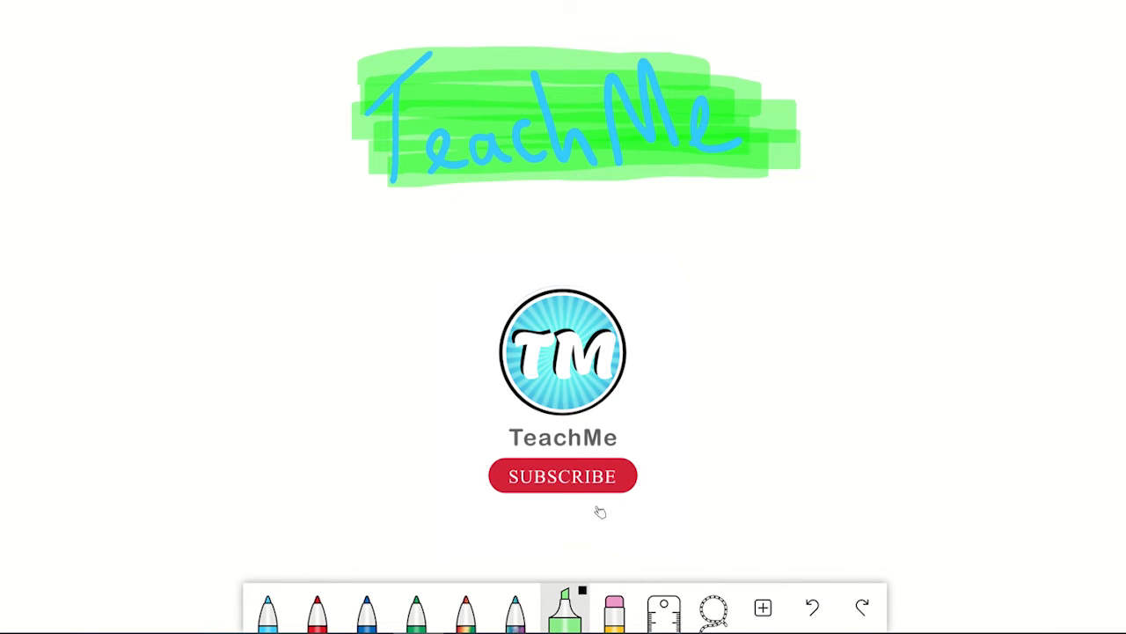
click(563, 475)
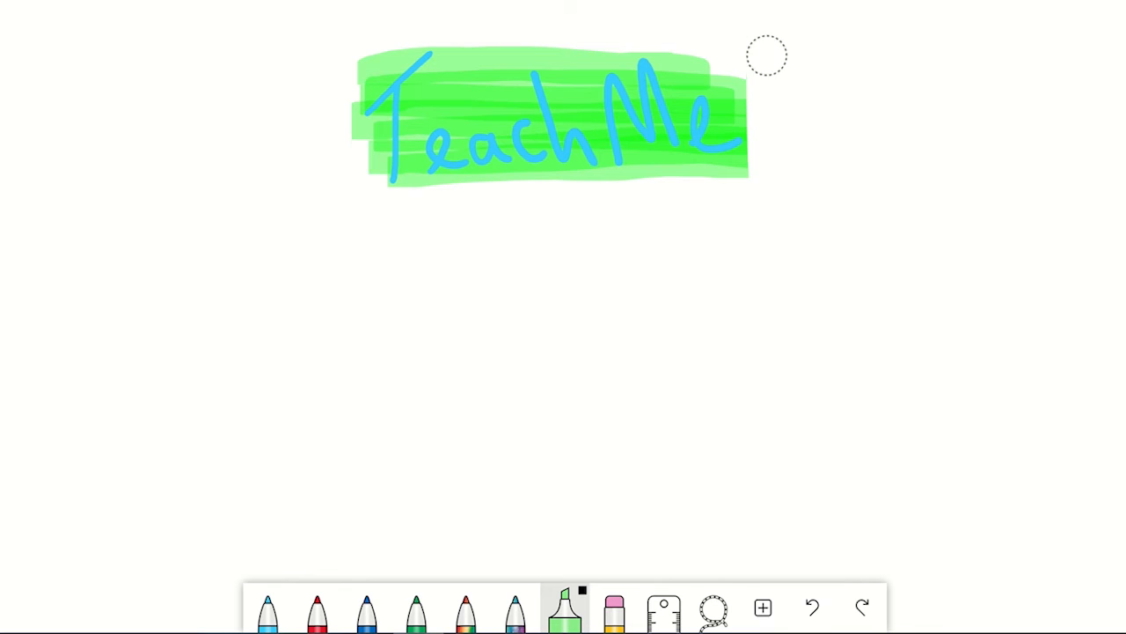
click(614, 607)
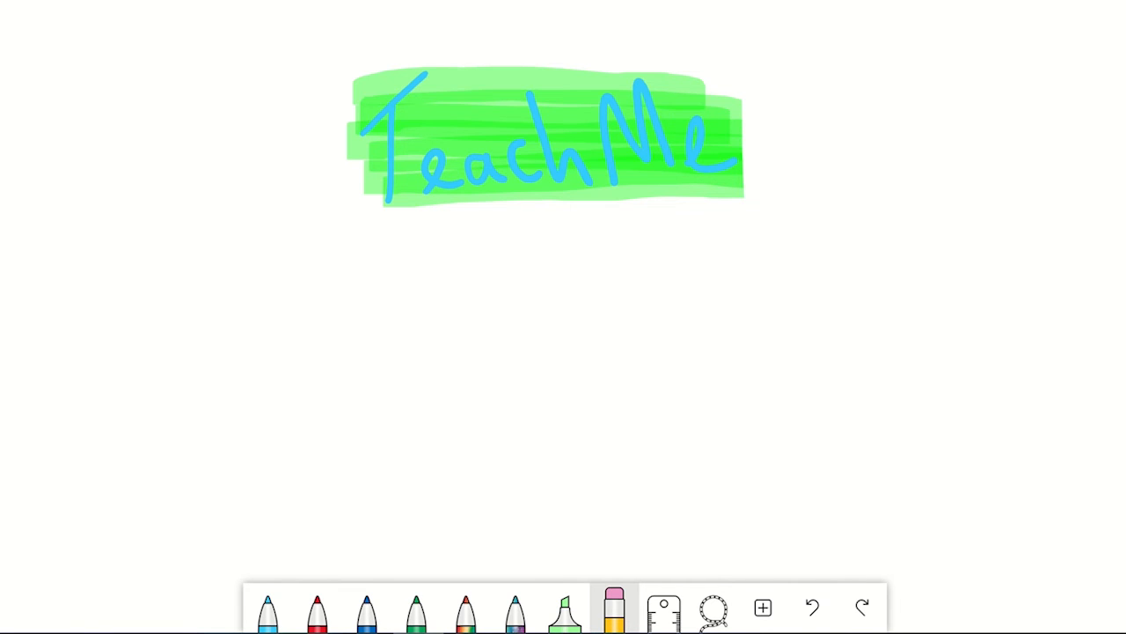
mouse_move(704, 552)
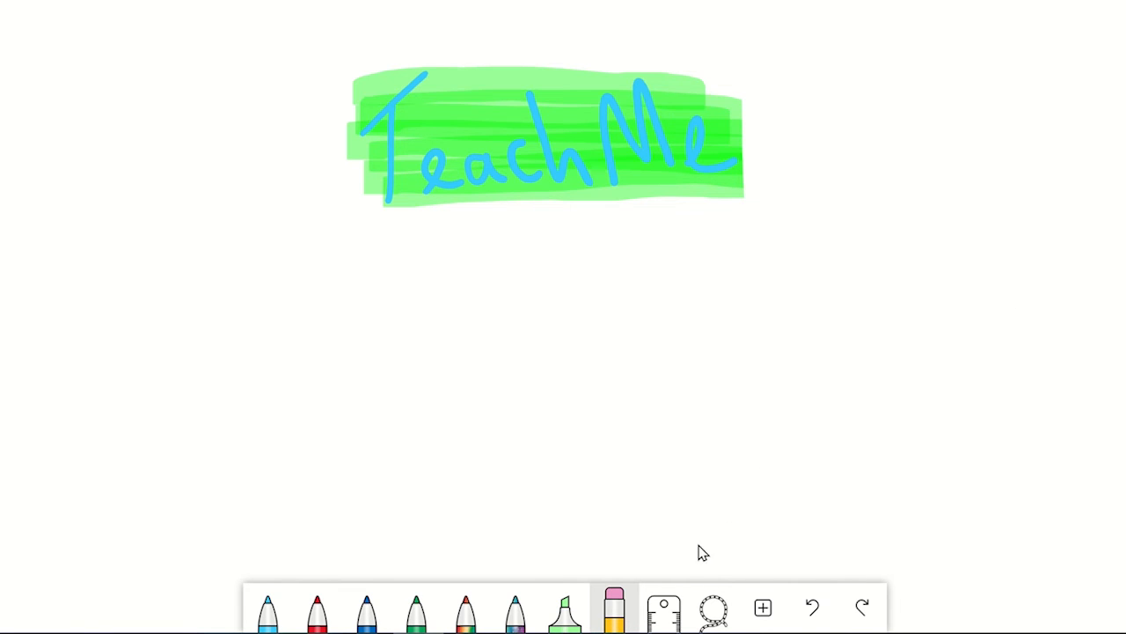
mouse_move(663, 612)
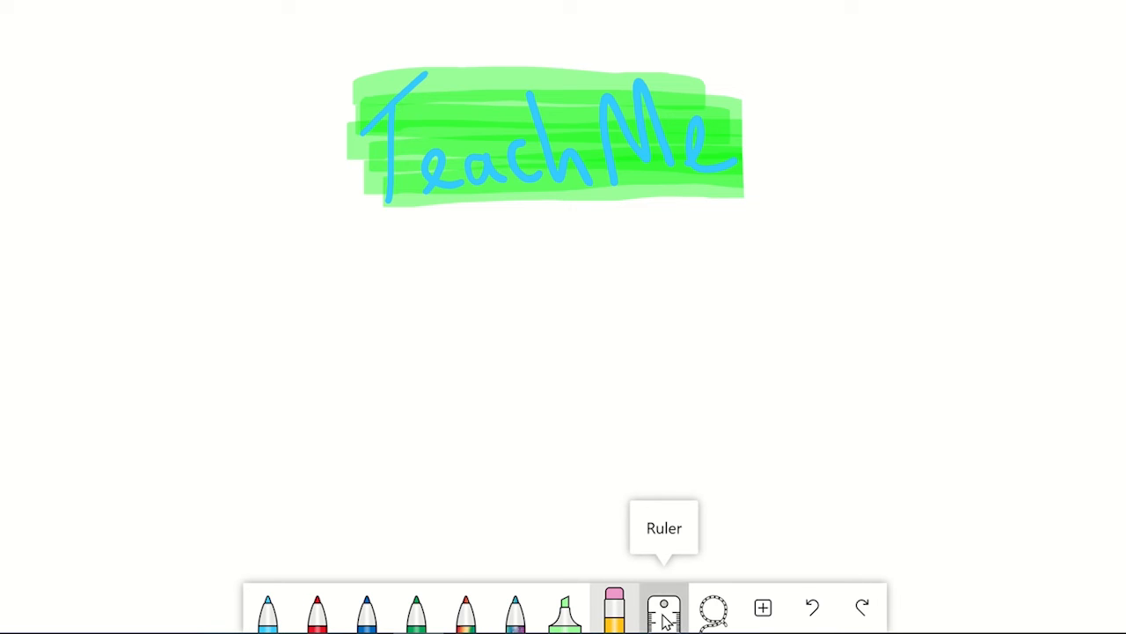
Lay a ruler under the heading and draw a rainbow-ink straight line along its edge
click(664, 607)
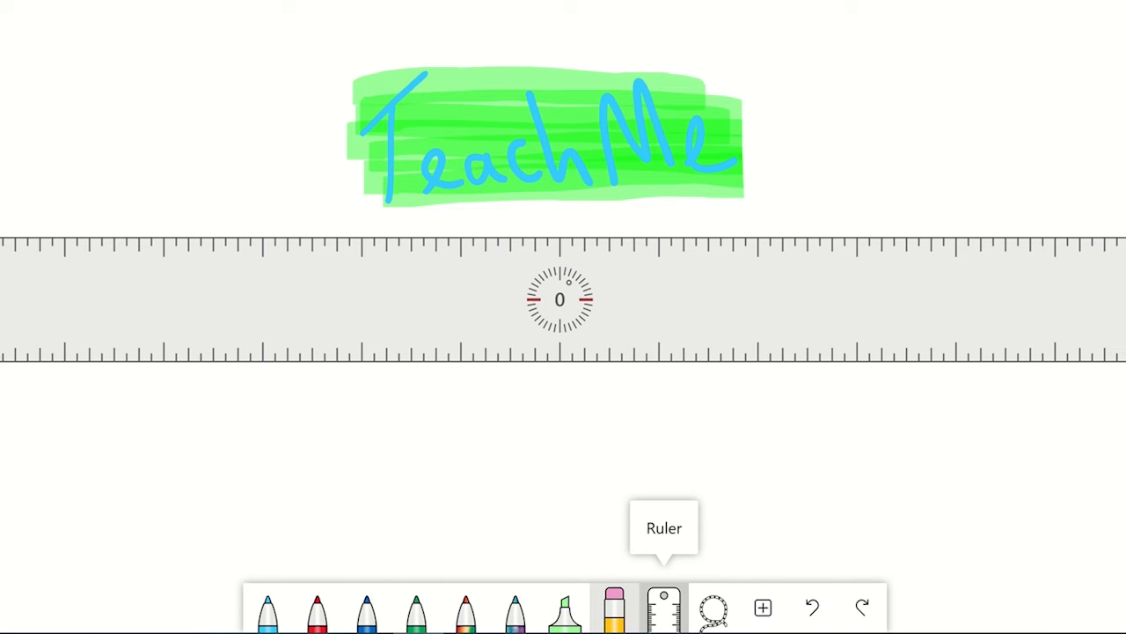
click(464, 609)
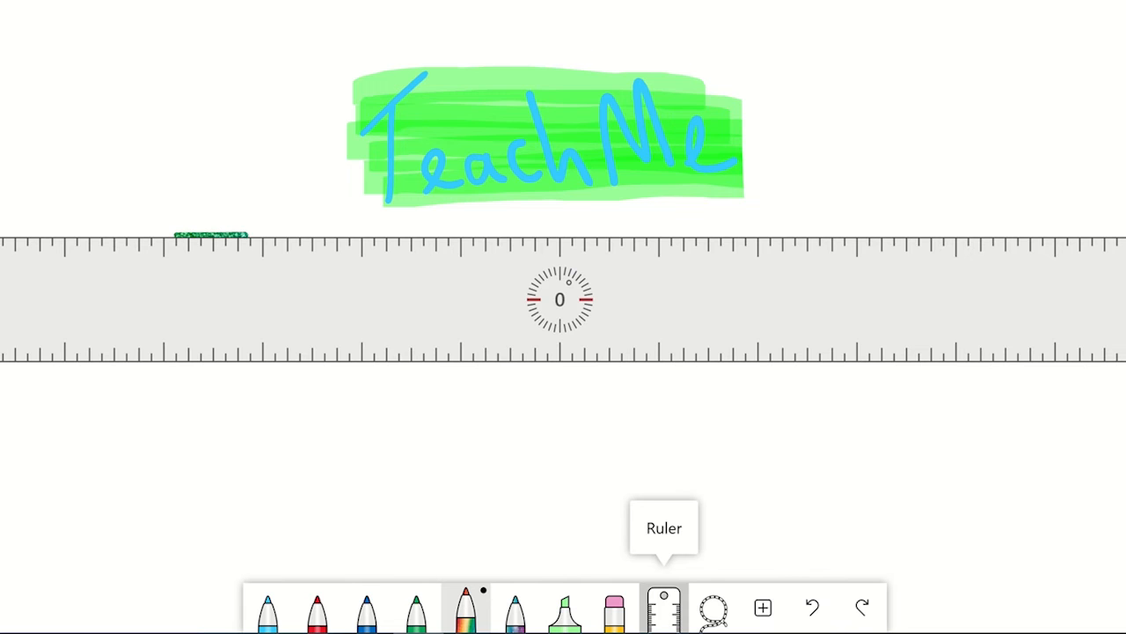
drag(176, 234, 951, 234)
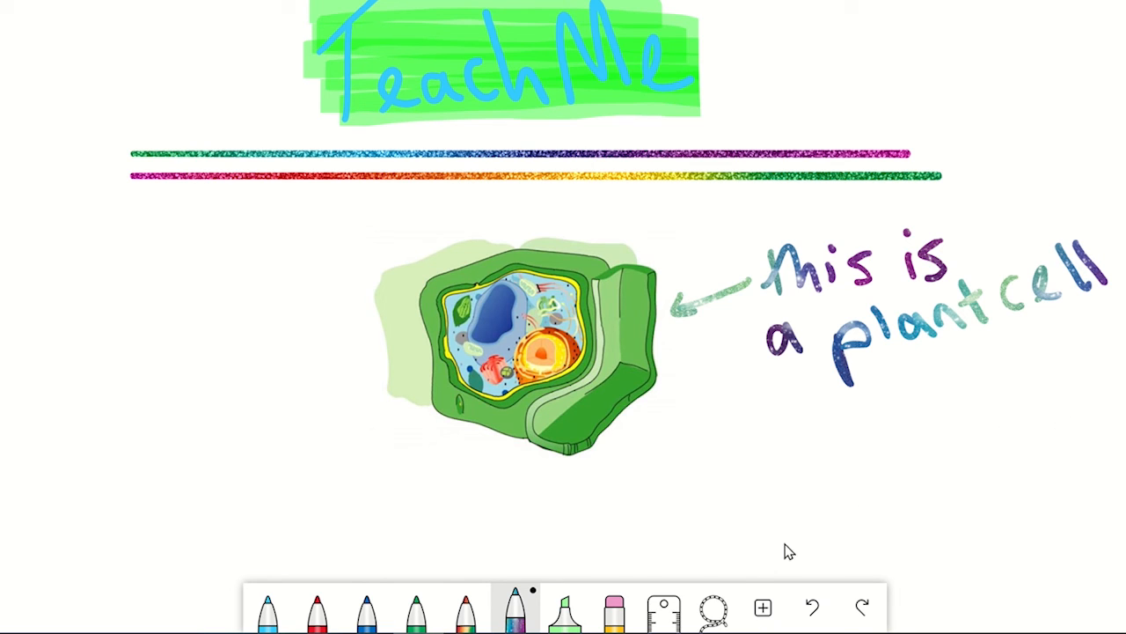
mouse_move(712, 609)
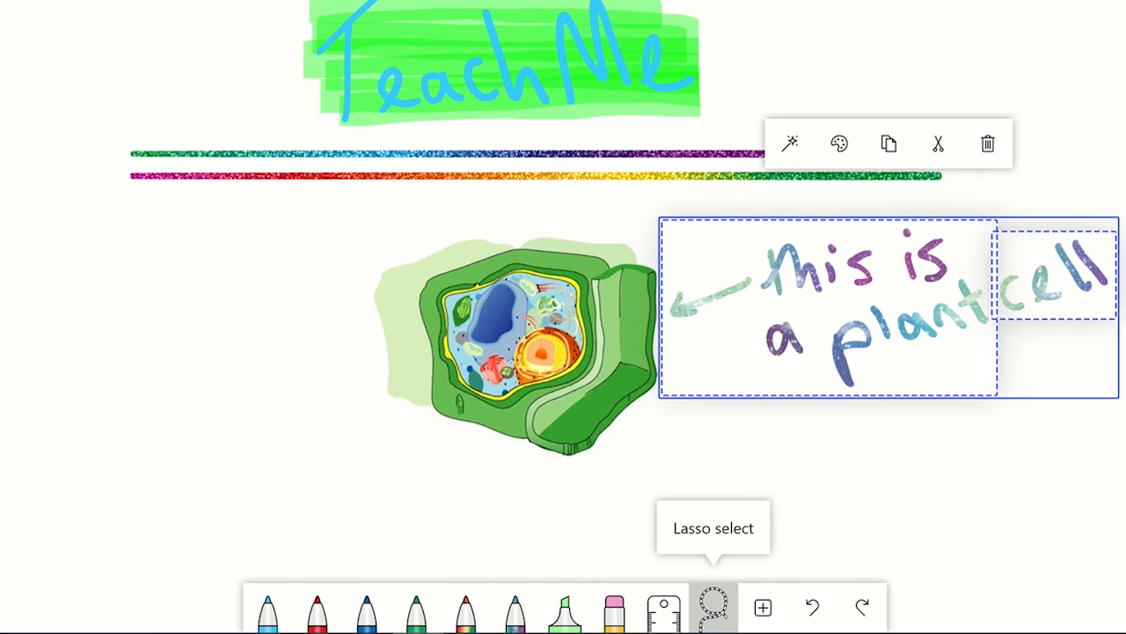
mouse_move(912, 436)
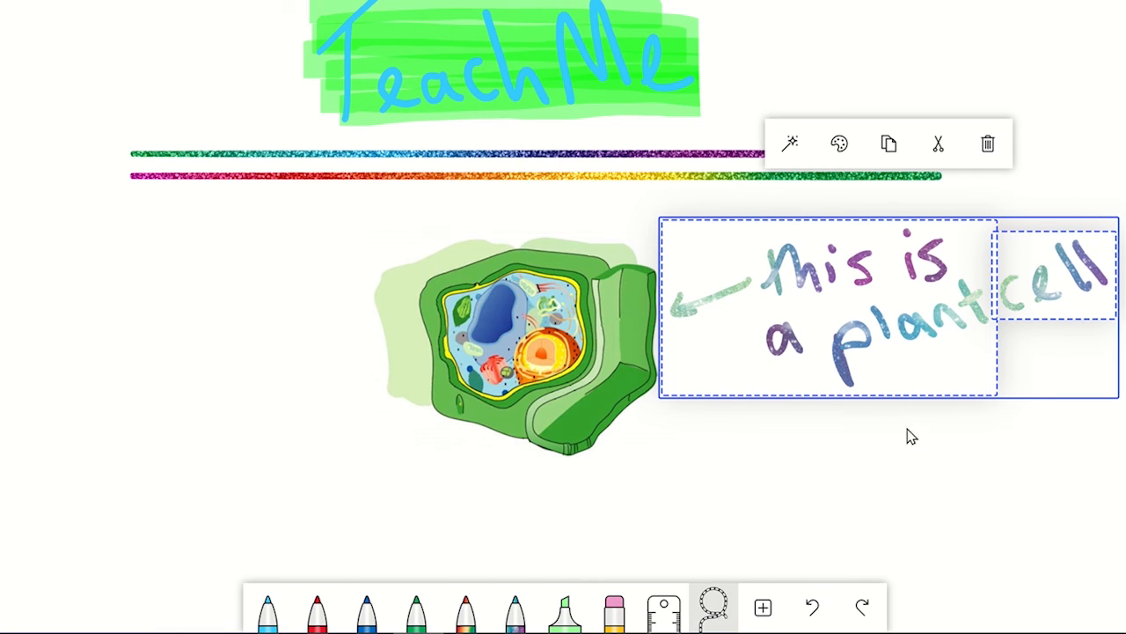
mouse_move(1035, 364)
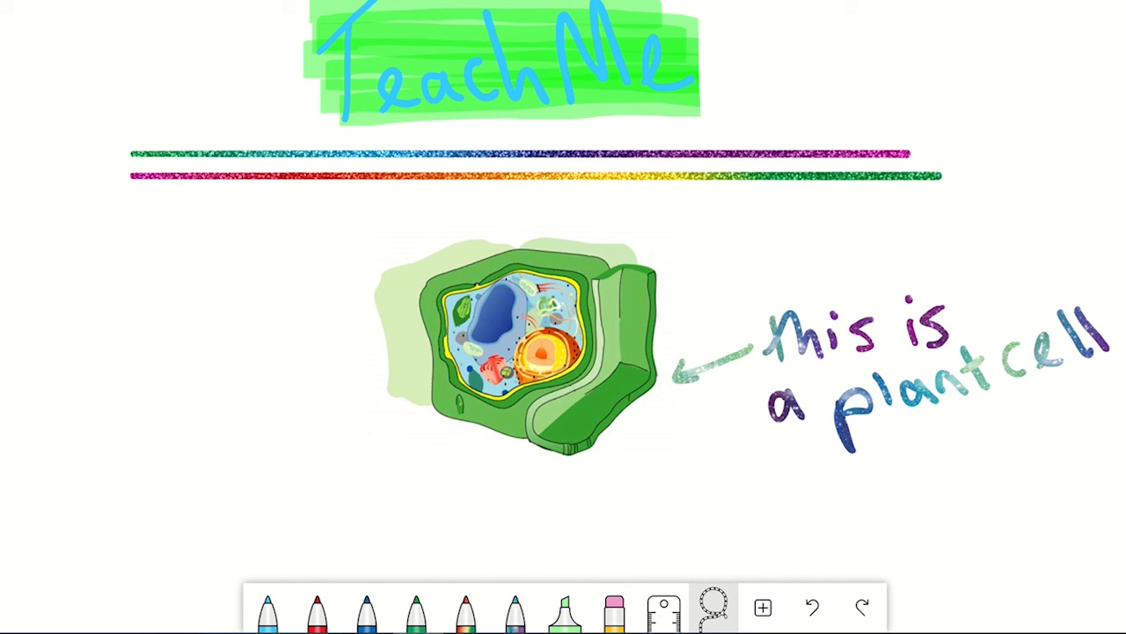
mouse_move(964, 490)
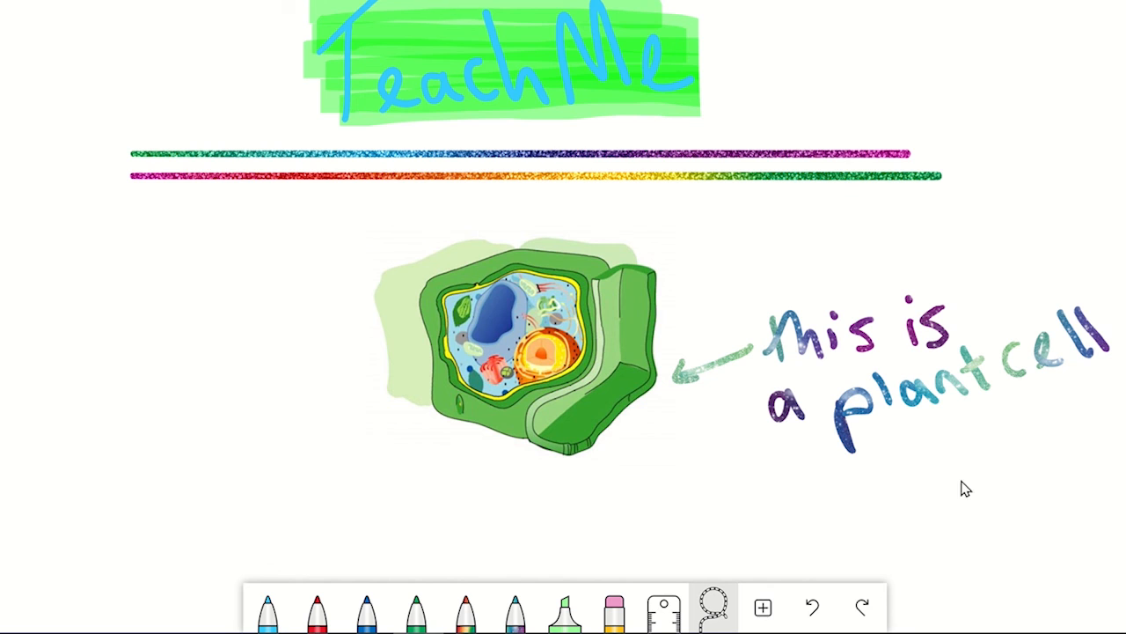
mouse_move(811, 605)
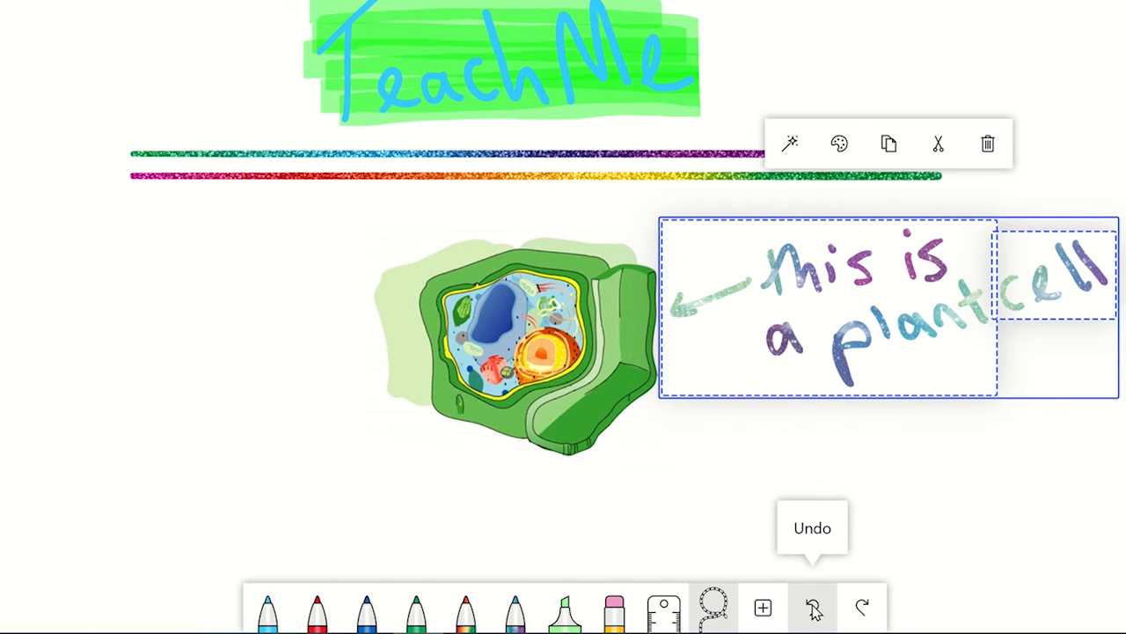
mouse_move(838, 605)
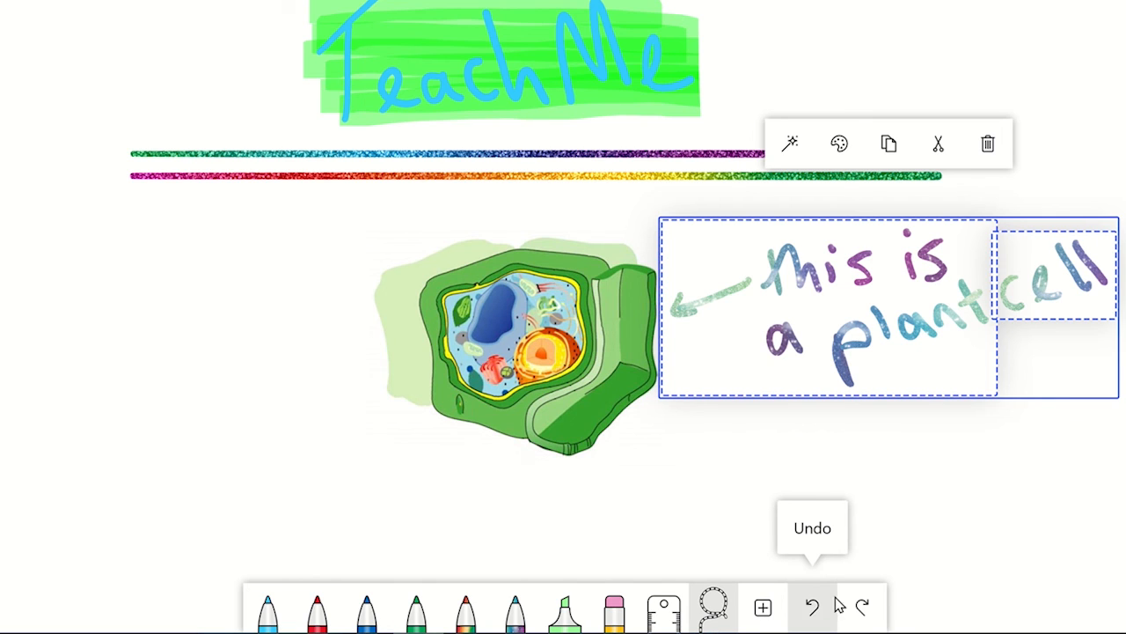
mouse_move(863, 605)
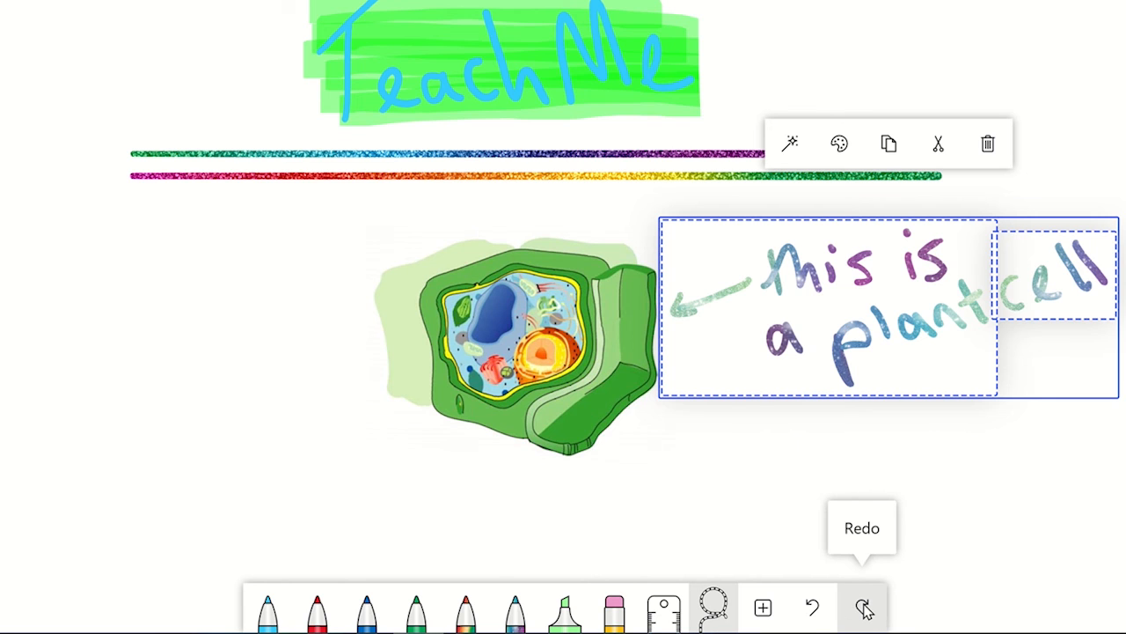